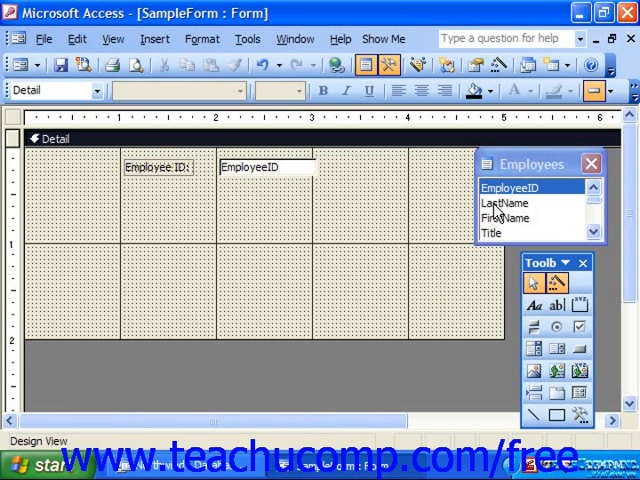
- Place the LastName field and its label in the Detail section below EmployeeID
{"action": "left_click_drag", "start_coordinate": [504, 202], "coordinate": [265, 214]}
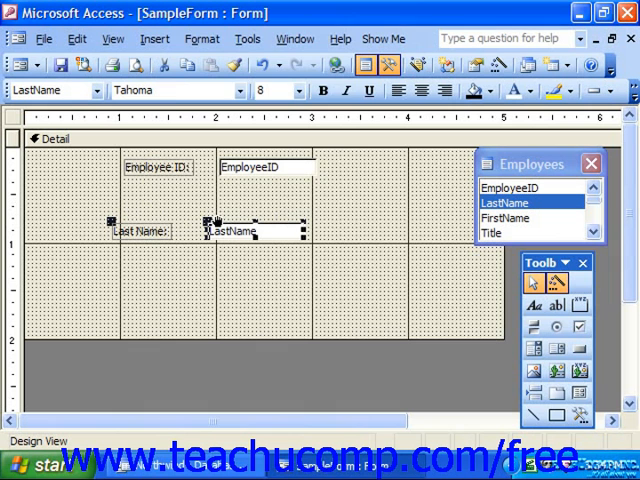
- Turn off Snap to Grid in the Format menu so the LastName control moves freely
{"action": "left_click", "coordinate": [203, 39]}
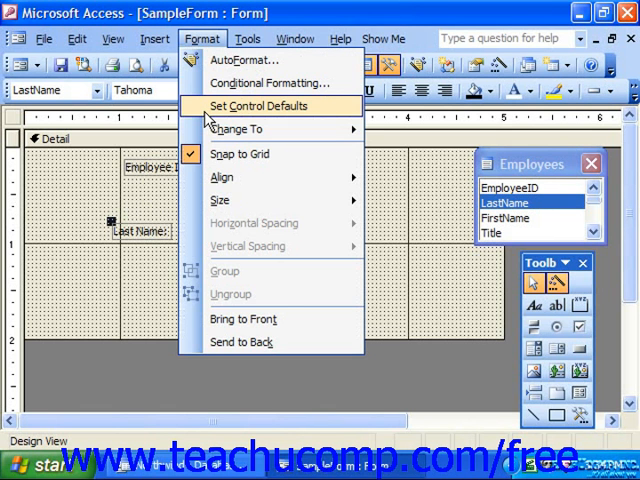
{"action": "left_click", "coordinate": [258, 105]}
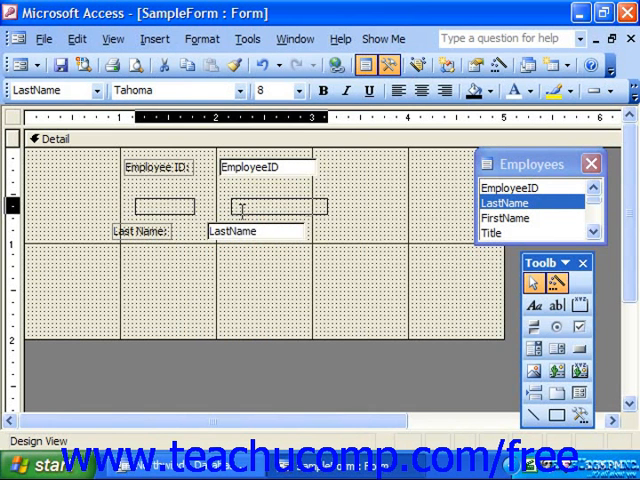
{"action": "left_click", "coordinate": [210, 38]}
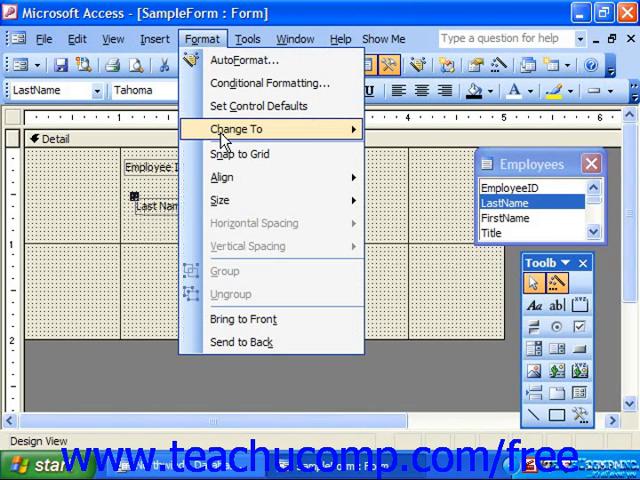